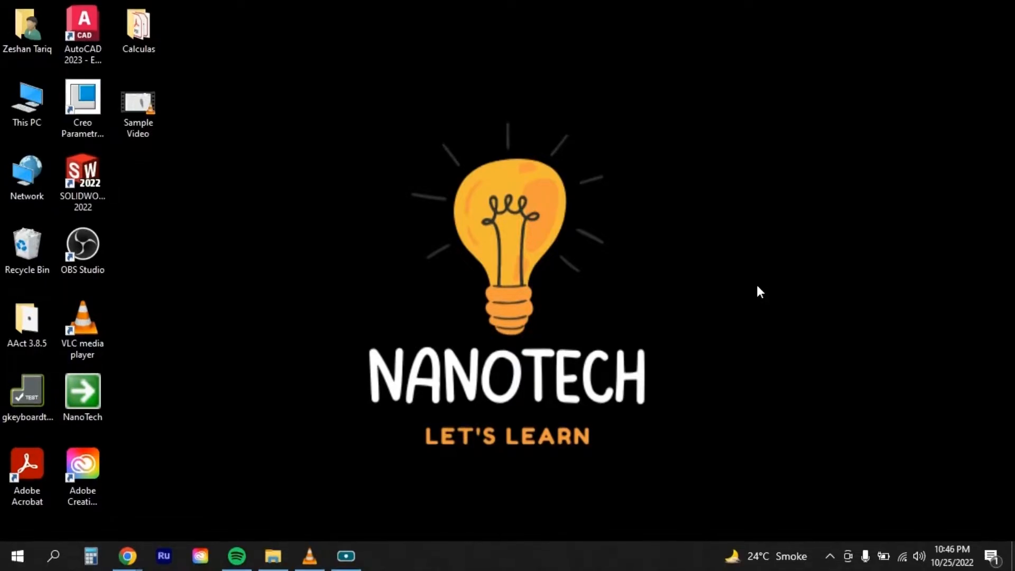
{"action": "mouse_move", "coordinate": [432, 224]}
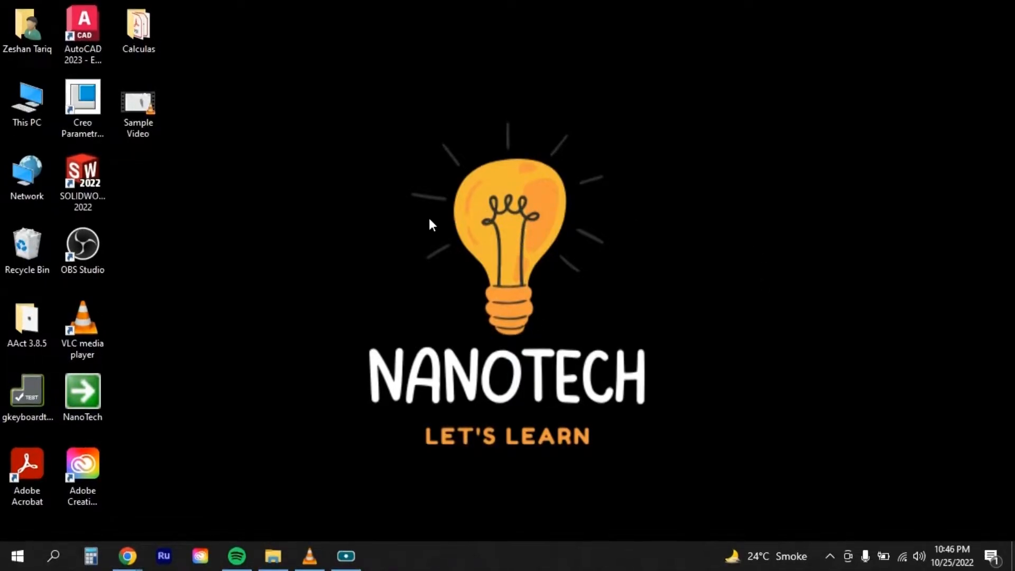
{"action": "mouse_move", "coordinate": [202, 486]}
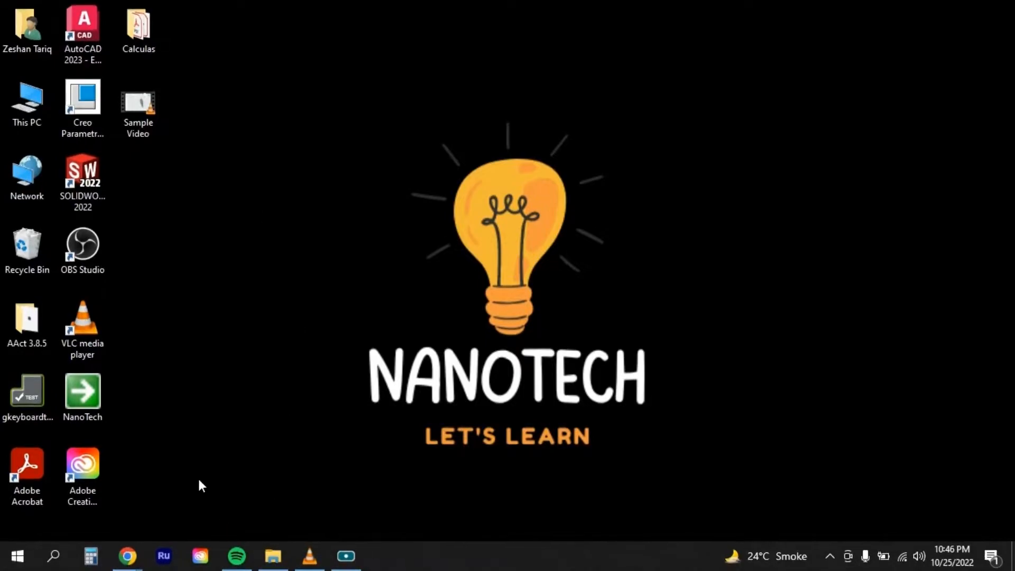
{"action": "mouse_move", "coordinate": [131, 331]}
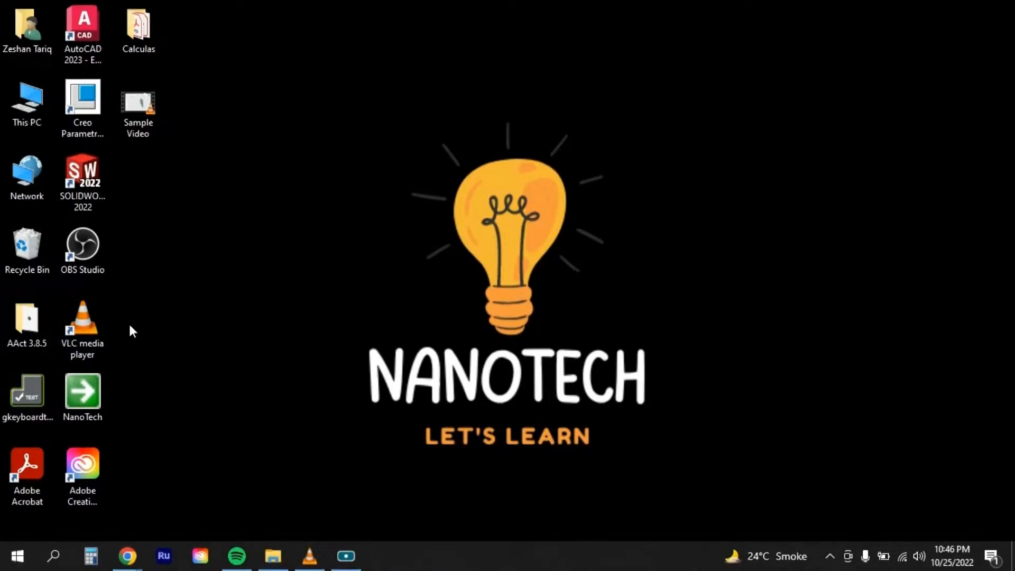
{"action": "mouse_move", "coordinate": [215, 308]}
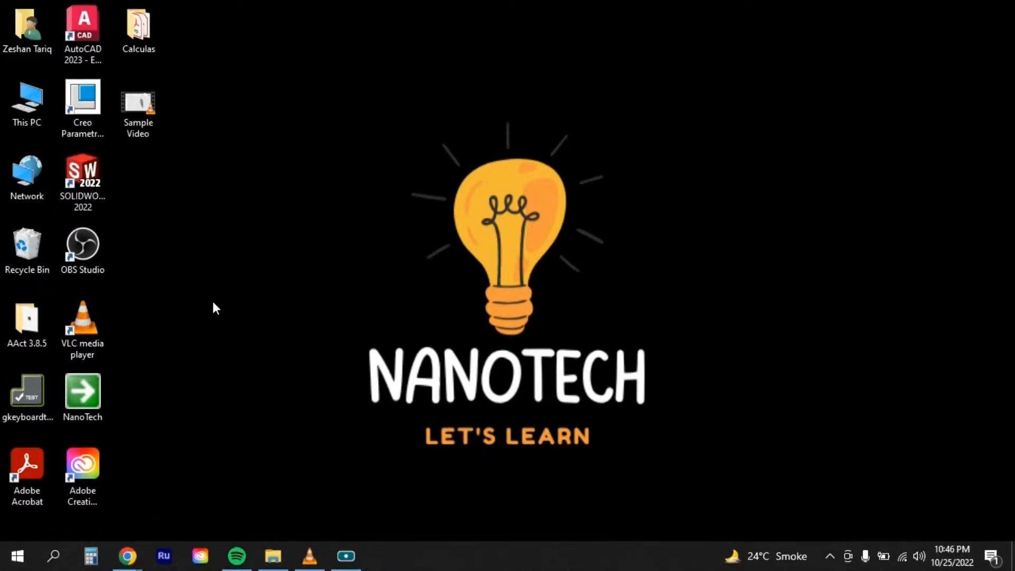
{"action": "mouse_move", "coordinate": [200, 320]}
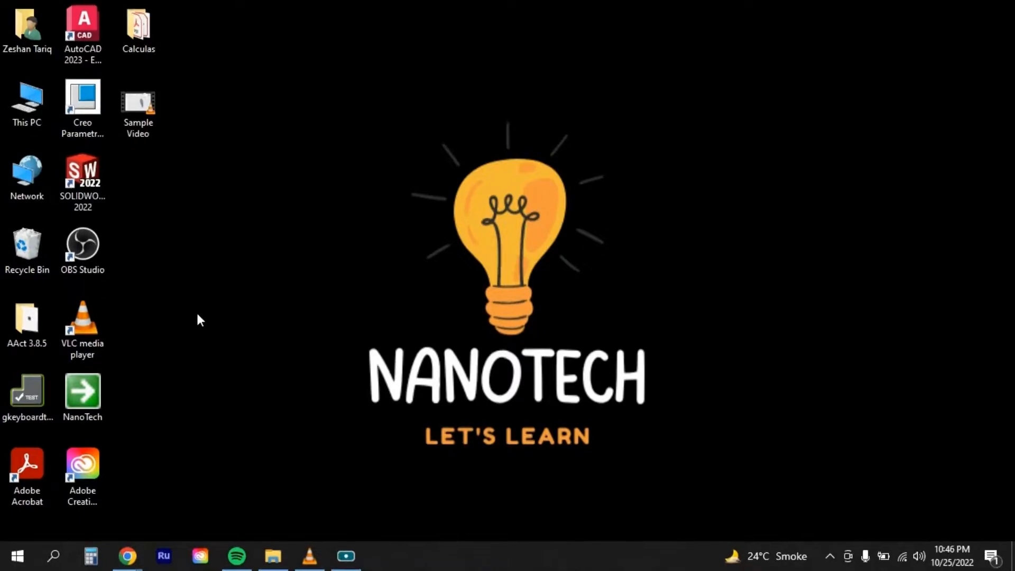
{"action": "mouse_move", "coordinate": [292, 285]}
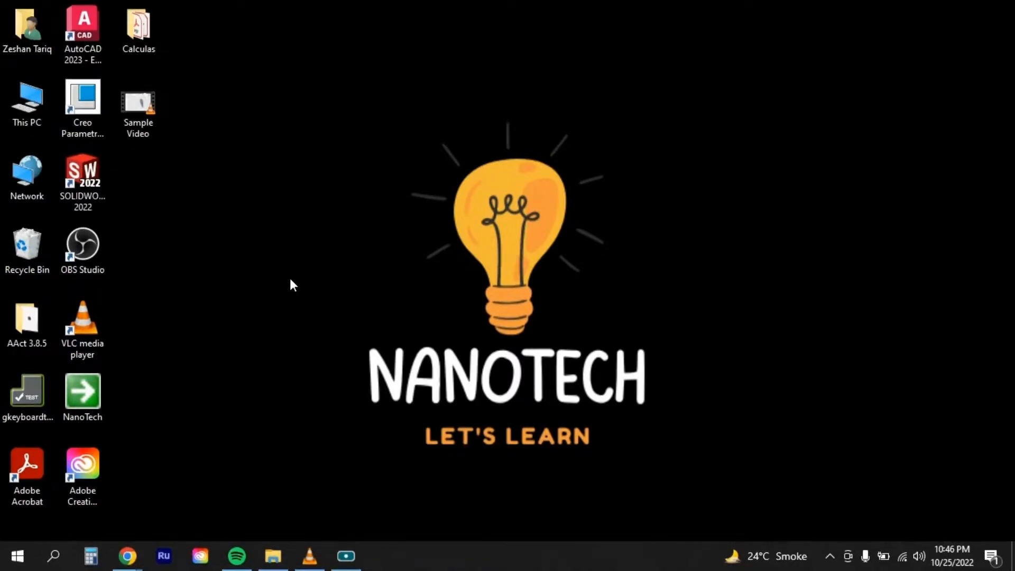
Close the already-running Sample Video.mp4 player from its taskbar thumbnail preview.
{"action": "left_click", "coordinate": [83, 327]}
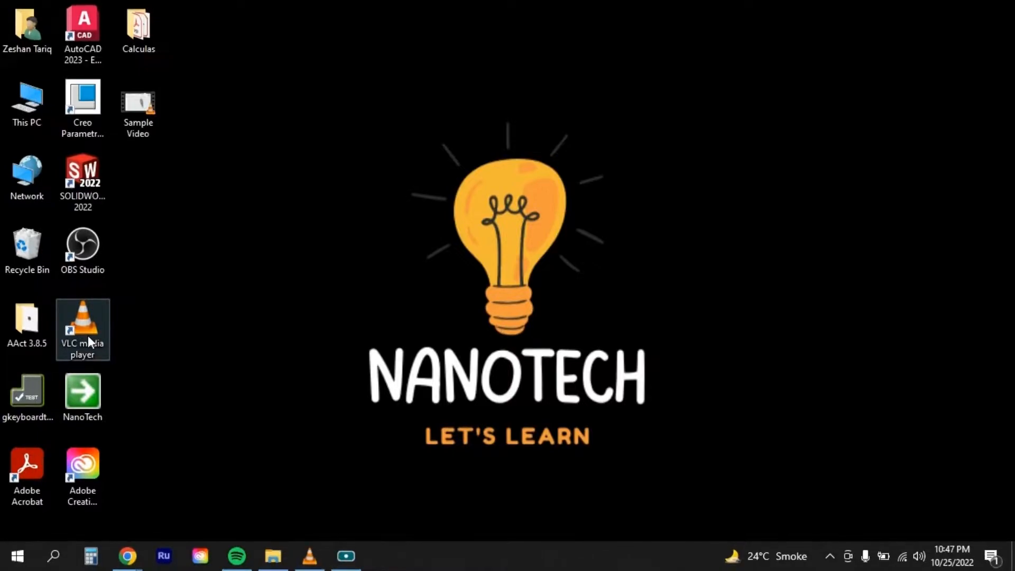
{"action": "mouse_move", "coordinate": [309, 555]}
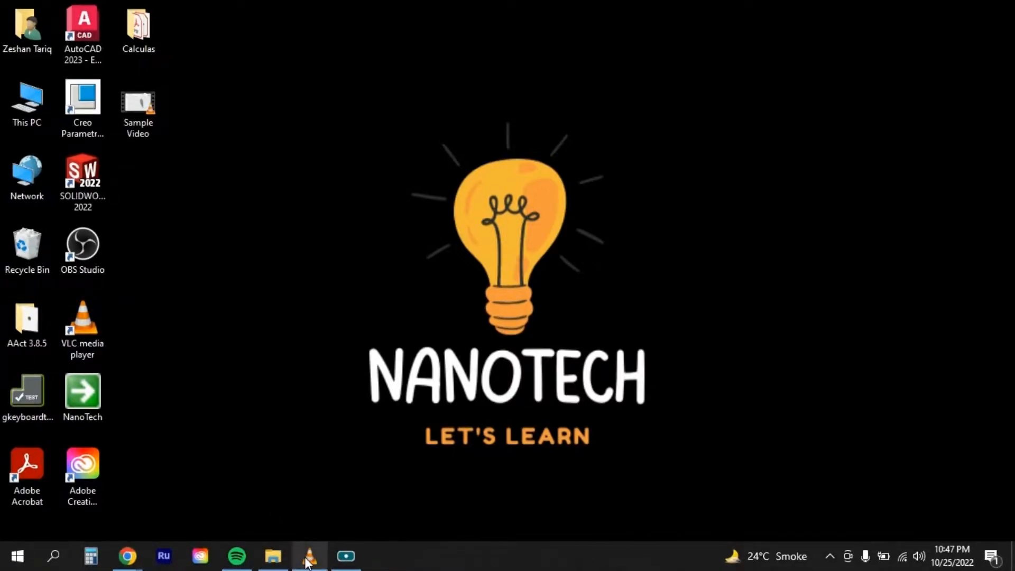
{"action": "mouse_move", "coordinate": [309, 556]}
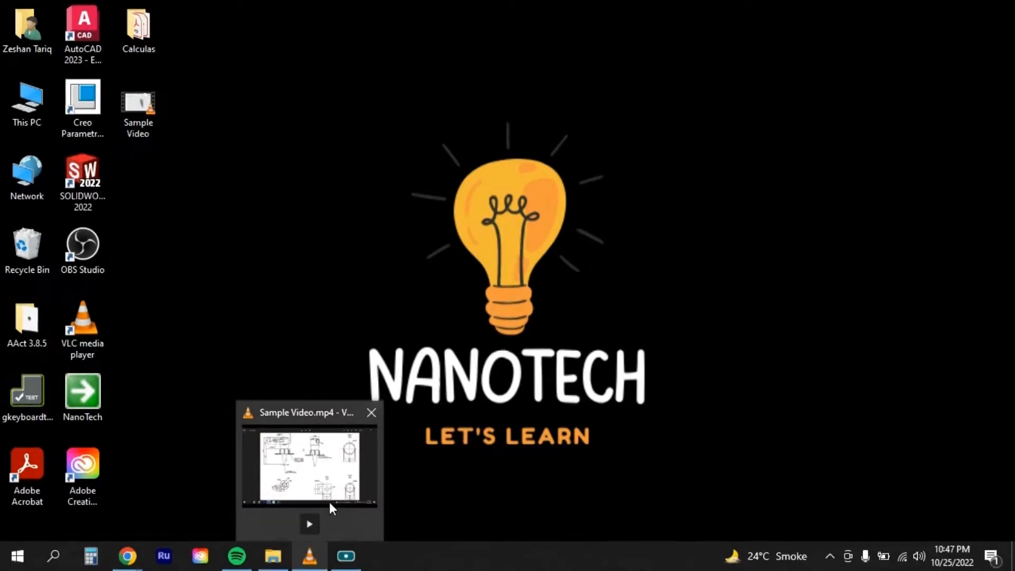
{"action": "left_click", "coordinate": [371, 412]}
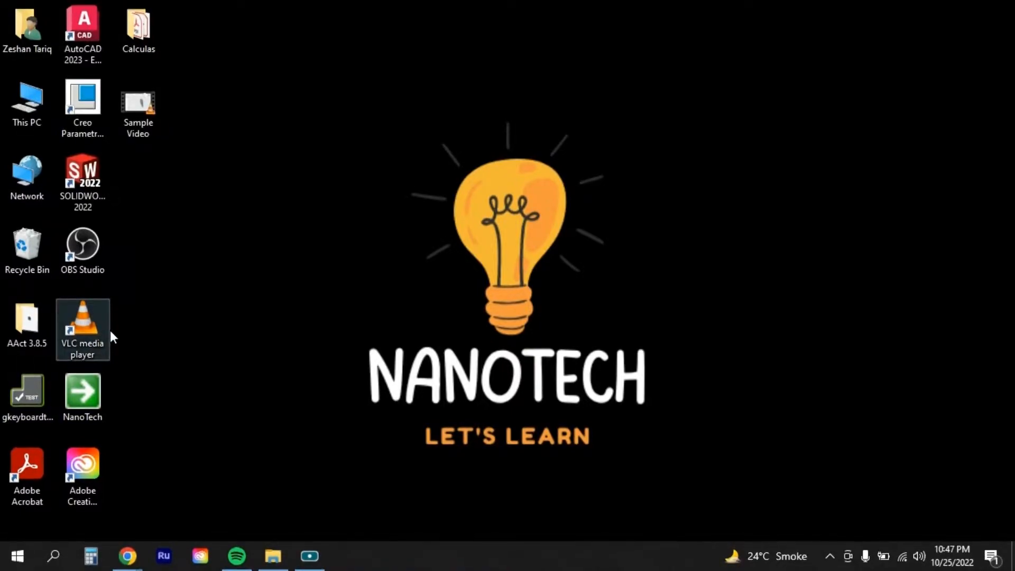
{"action": "mouse_move", "coordinate": [87, 335]}
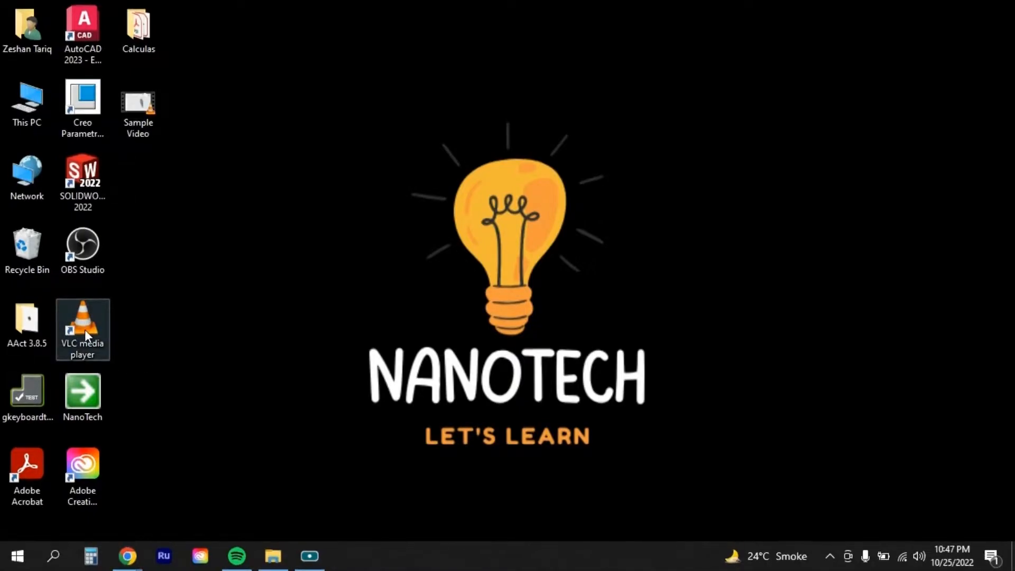
{"action": "mouse_move", "coordinate": [116, 329]}
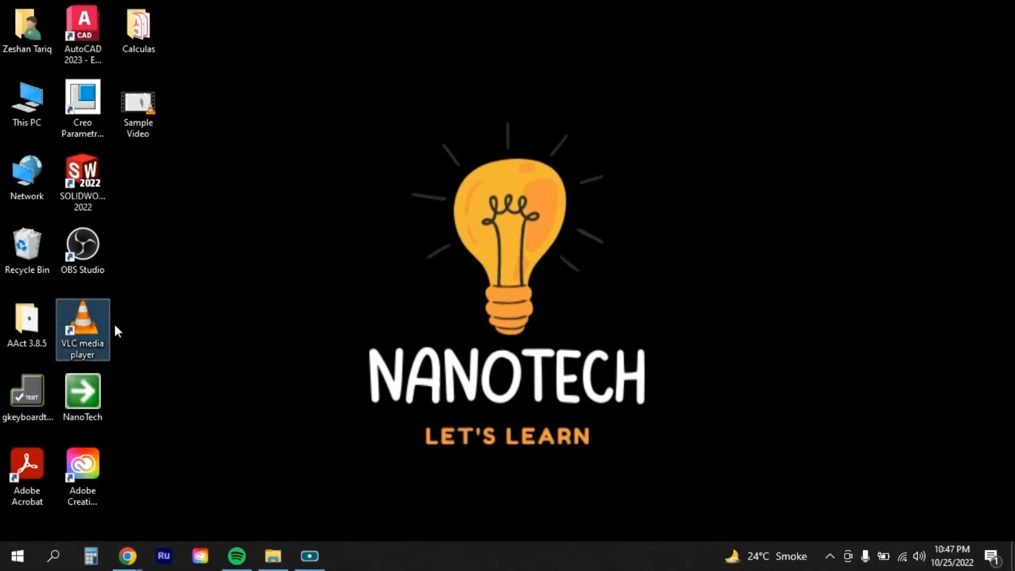
Launch a fresh empty VLC window from the desktop shortcut and reposition it.
{"action": "double_click", "coordinate": [82, 323]}
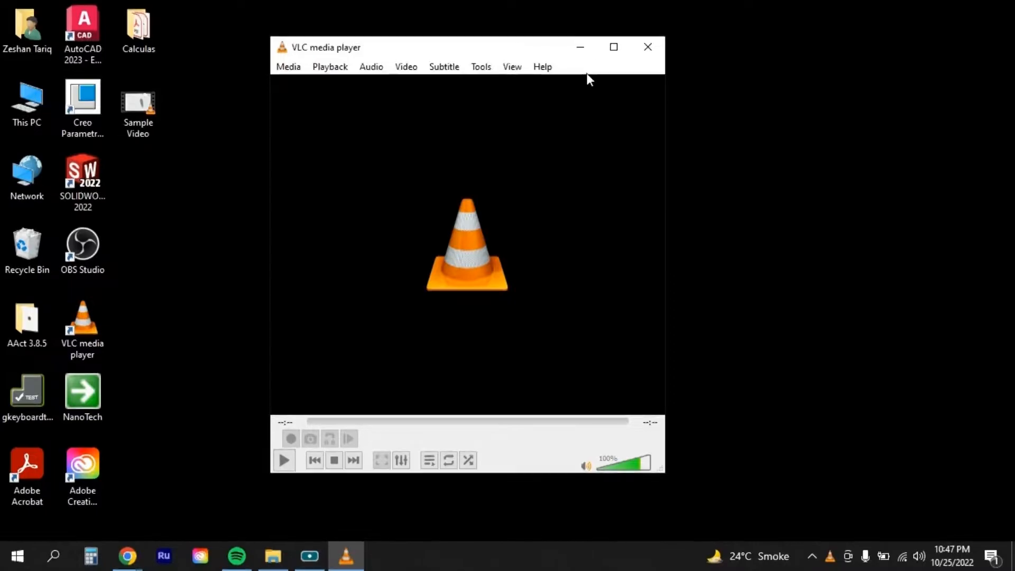
{"action": "left_click_drag", "start_coordinate": [439, 47], "coordinate": [462, 50]}
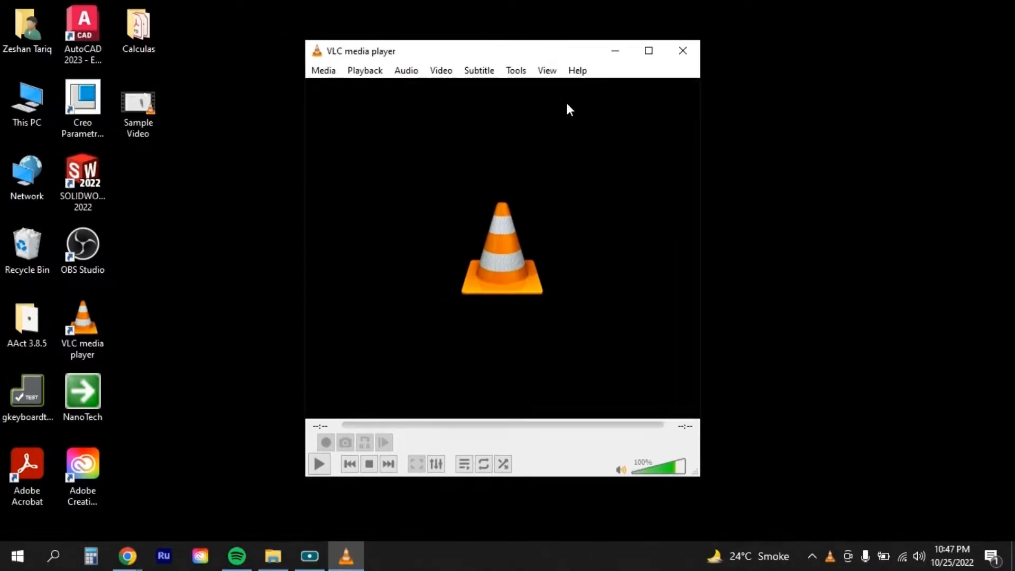
{"action": "left_click", "coordinate": [137, 104]}
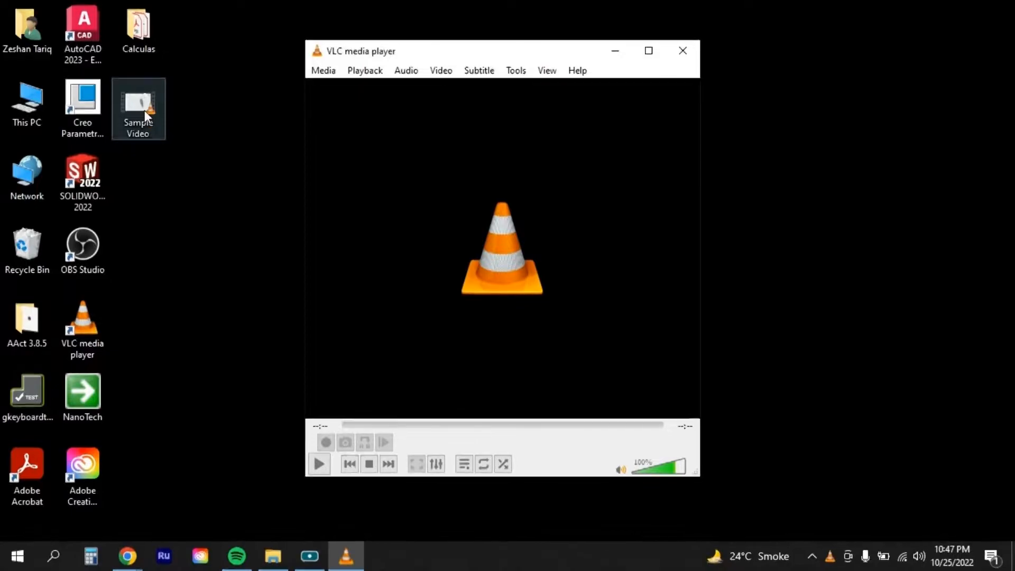
Load Sample Video.mp4 into VLC and let it play from the start.
{"action": "left_click", "coordinate": [323, 70]}
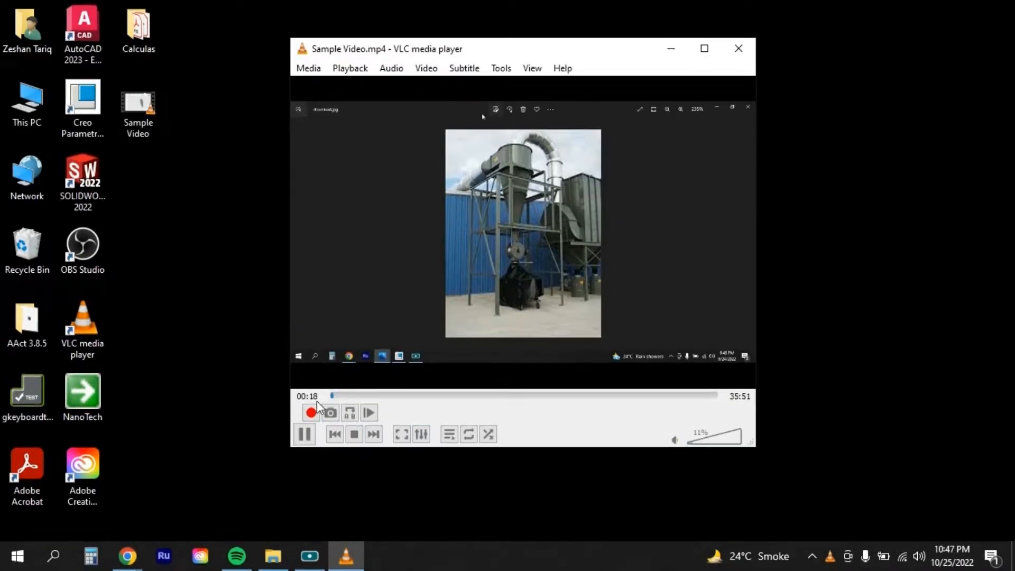
{"action": "left_click", "coordinate": [531, 68]}
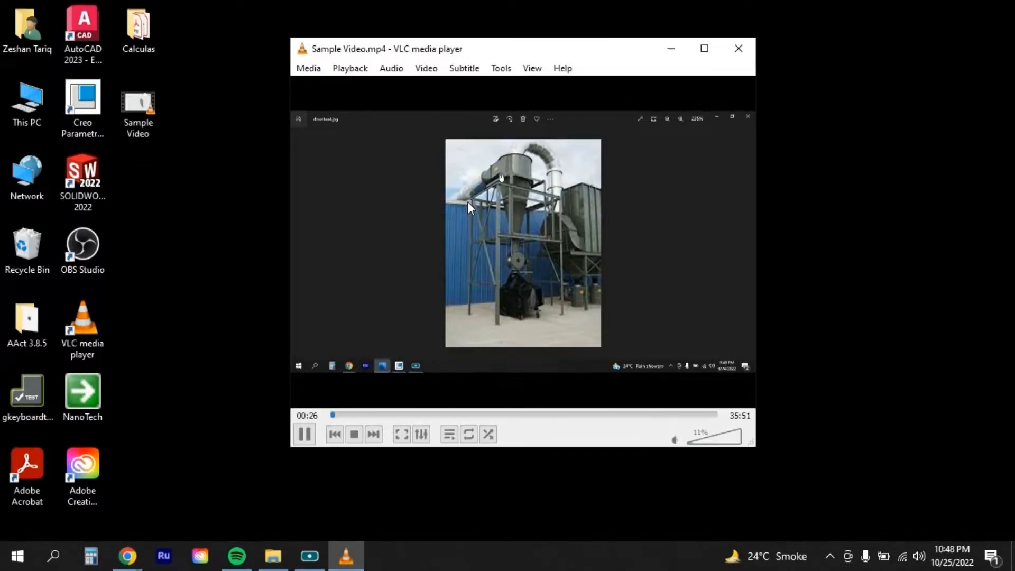
{"action": "mouse_move", "coordinate": [421, 326]}
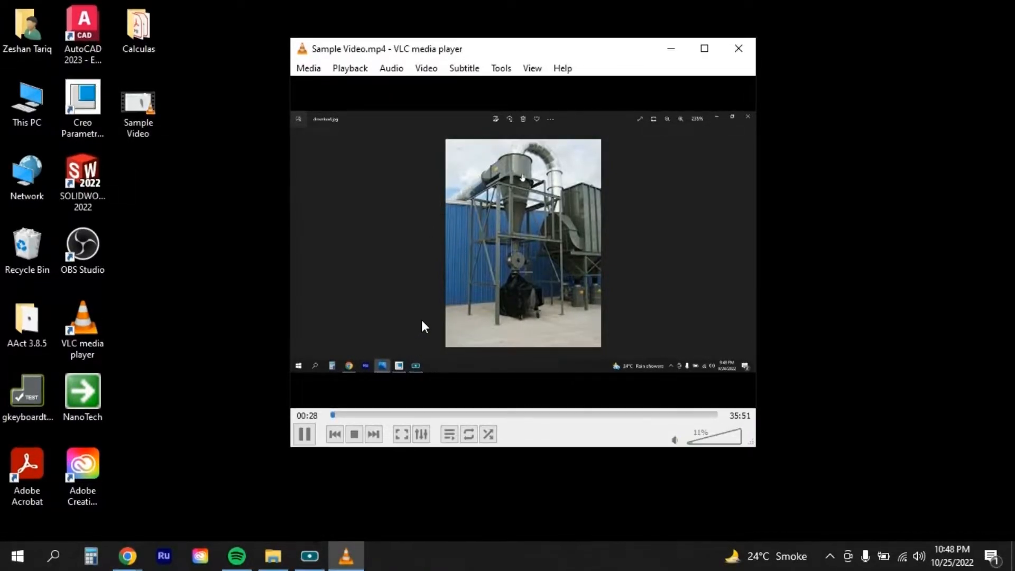
{"action": "mouse_move", "coordinate": [532, 67]}
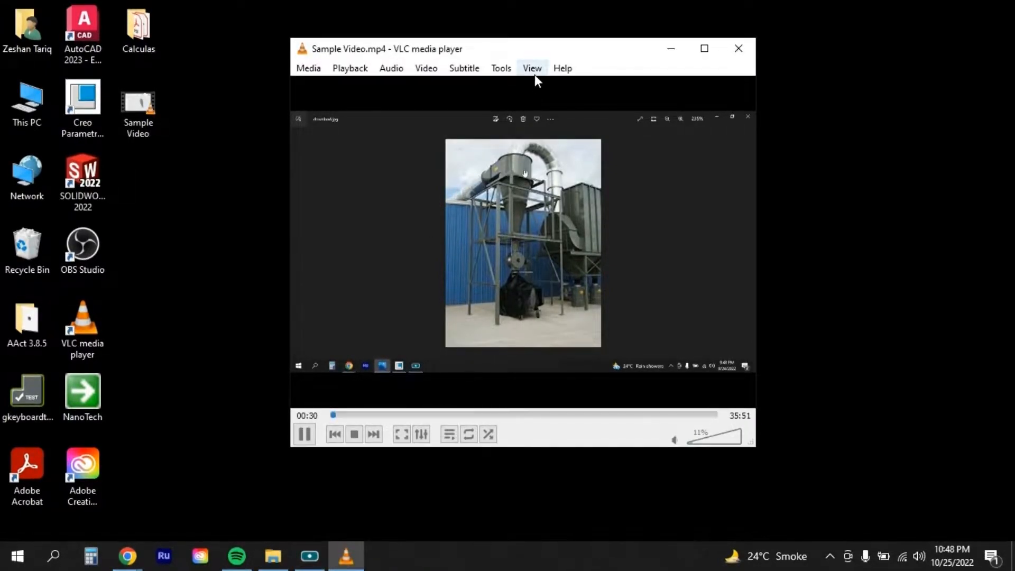
Enable Advanced Controls from the View menu while the video keeps playing.
{"action": "left_click", "coordinate": [531, 68]}
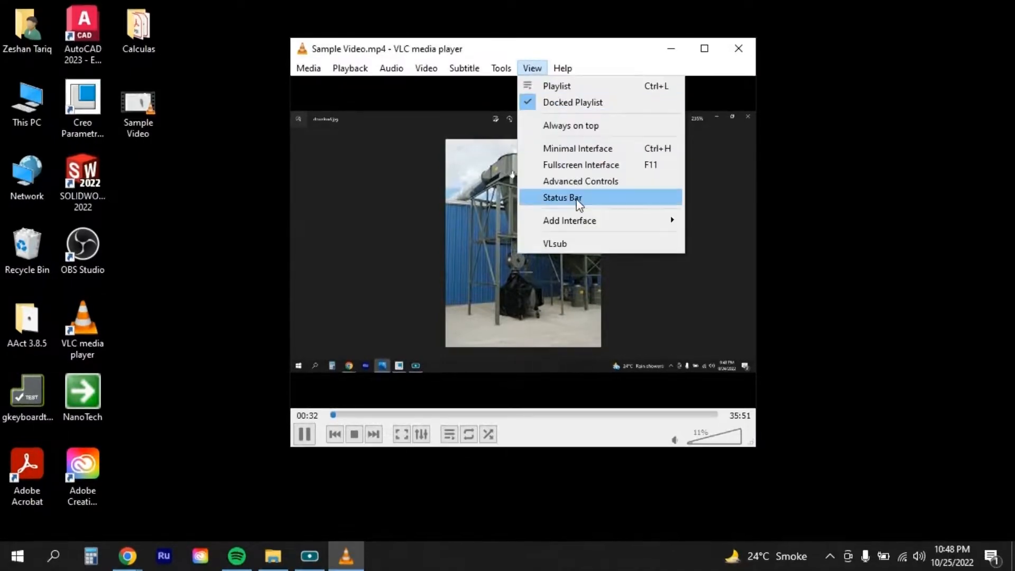
{"action": "mouse_move", "coordinate": [593, 185]}
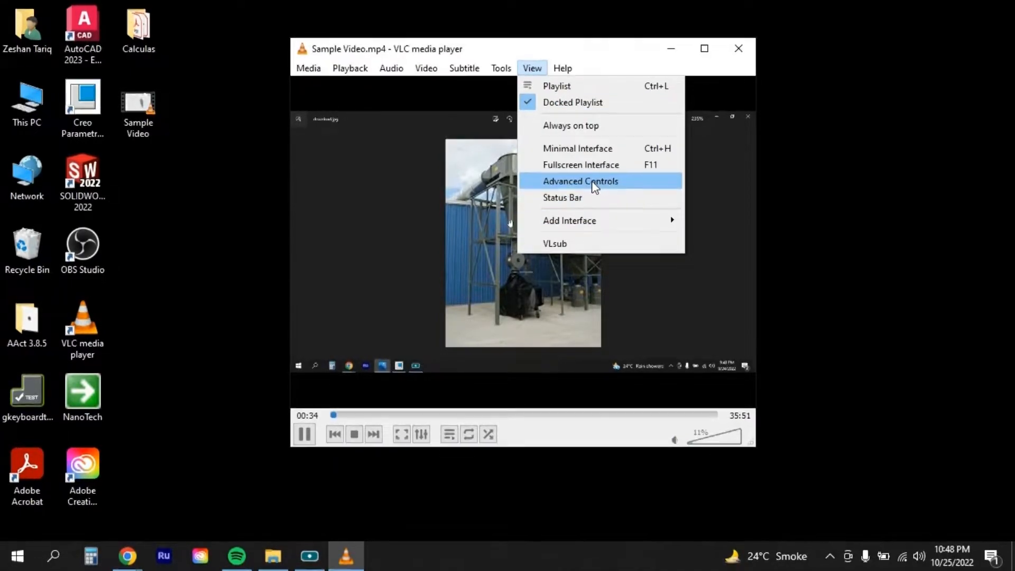
{"action": "left_click", "coordinate": [580, 180]}
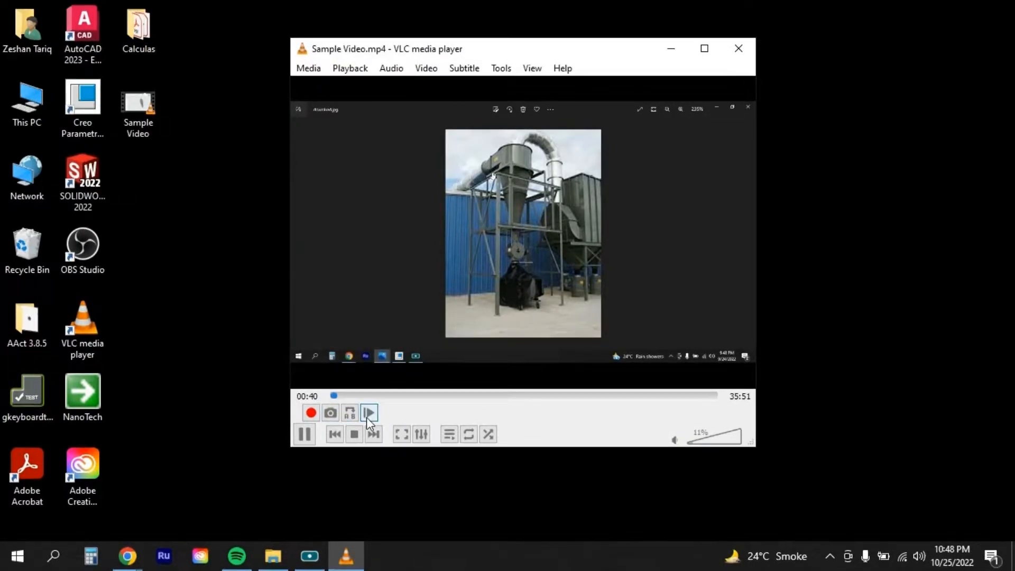
Use the Record button to start and stop a recording as playback passes one minute.
{"action": "left_click", "coordinate": [310, 412]}
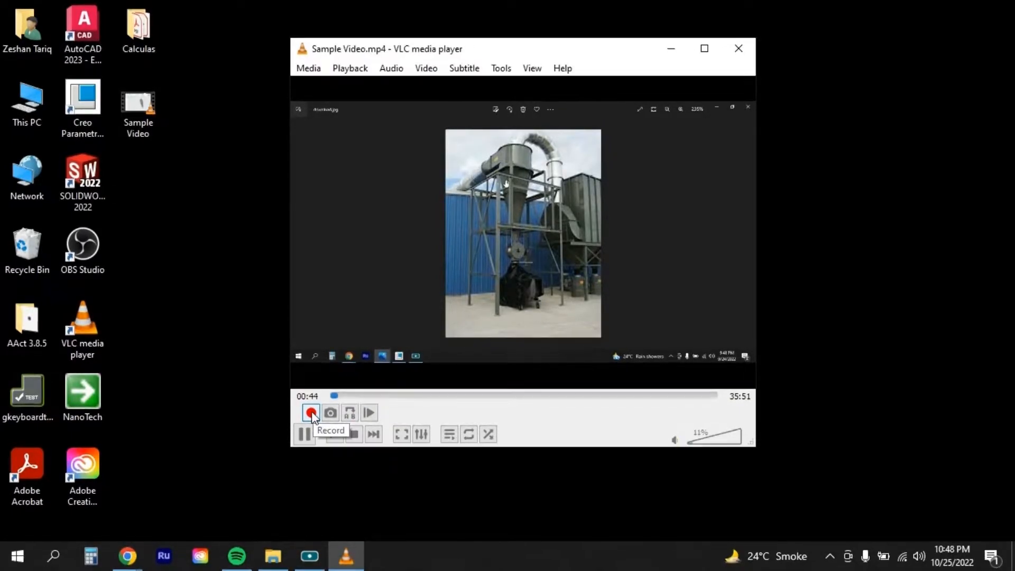
{"action": "left_click", "coordinate": [310, 412]}
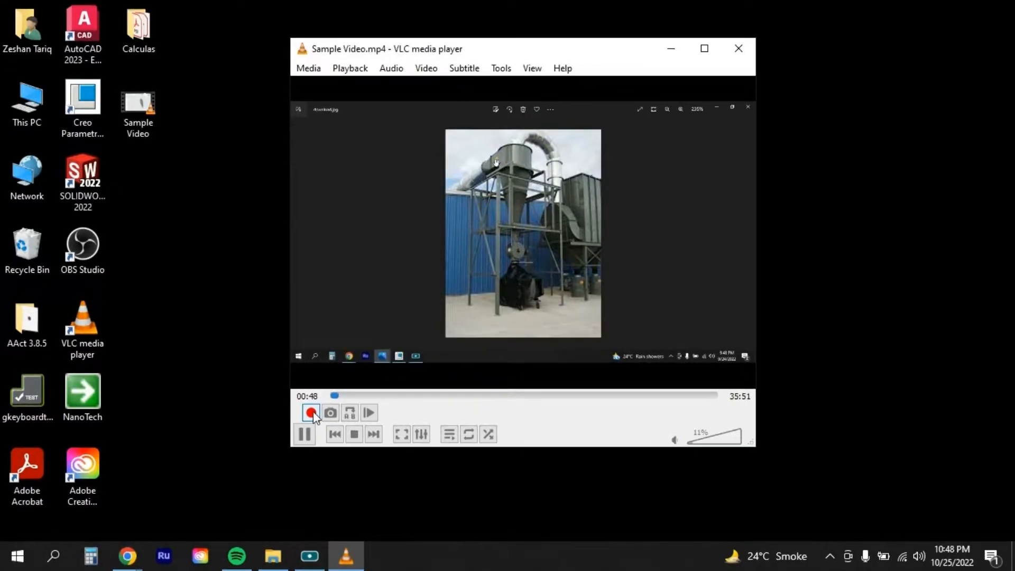
{"action": "mouse_move", "coordinate": [311, 412]}
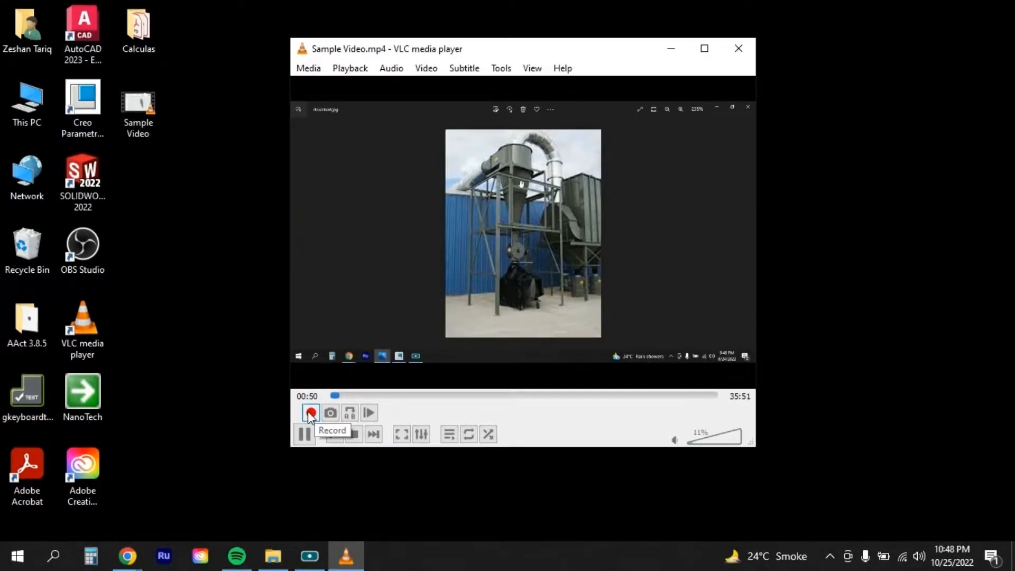
{"action": "left_click", "coordinate": [311, 412]}
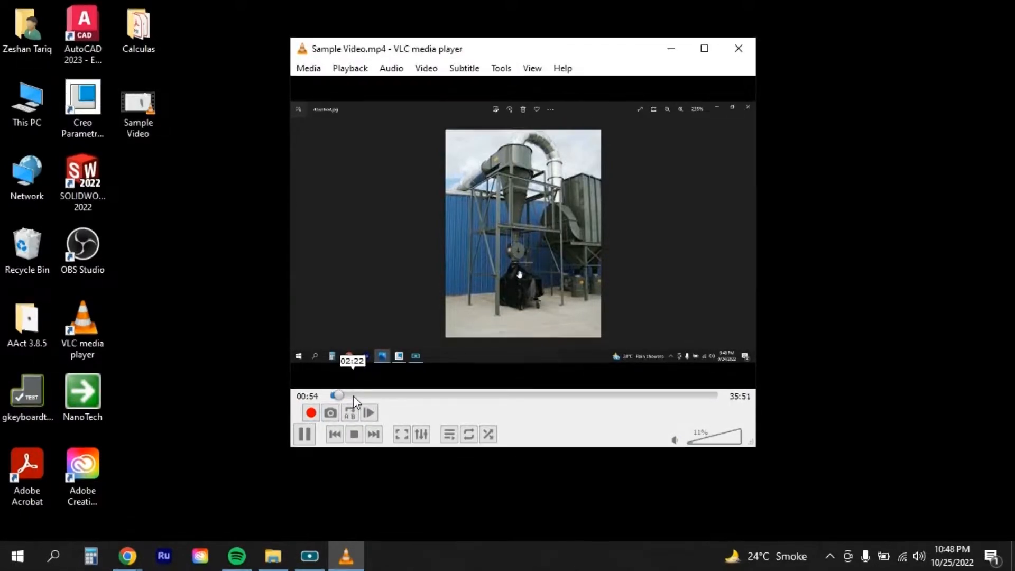
{"action": "left_click", "coordinate": [310, 413]}
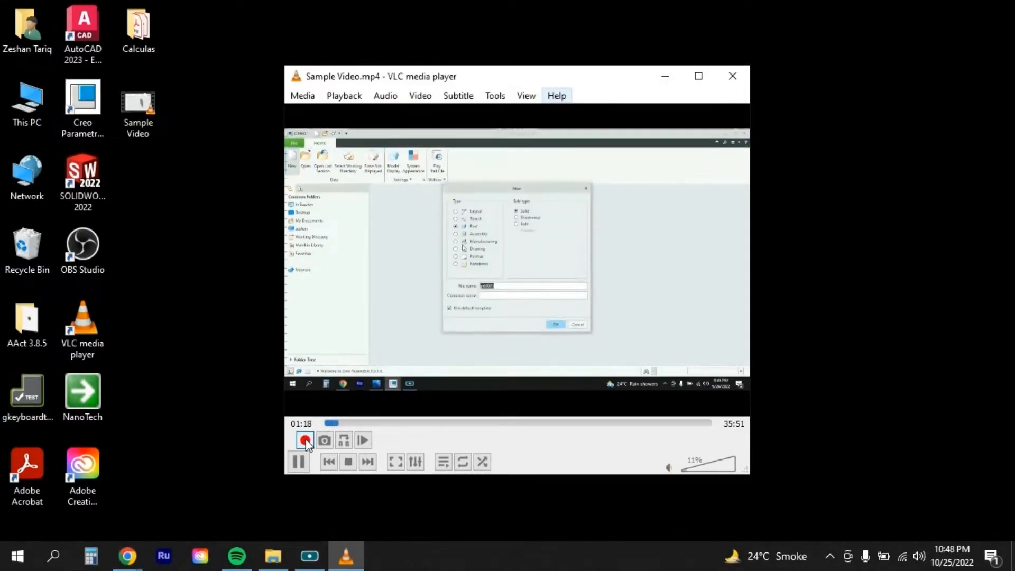
{"action": "mouse_move", "coordinate": [305, 440]}
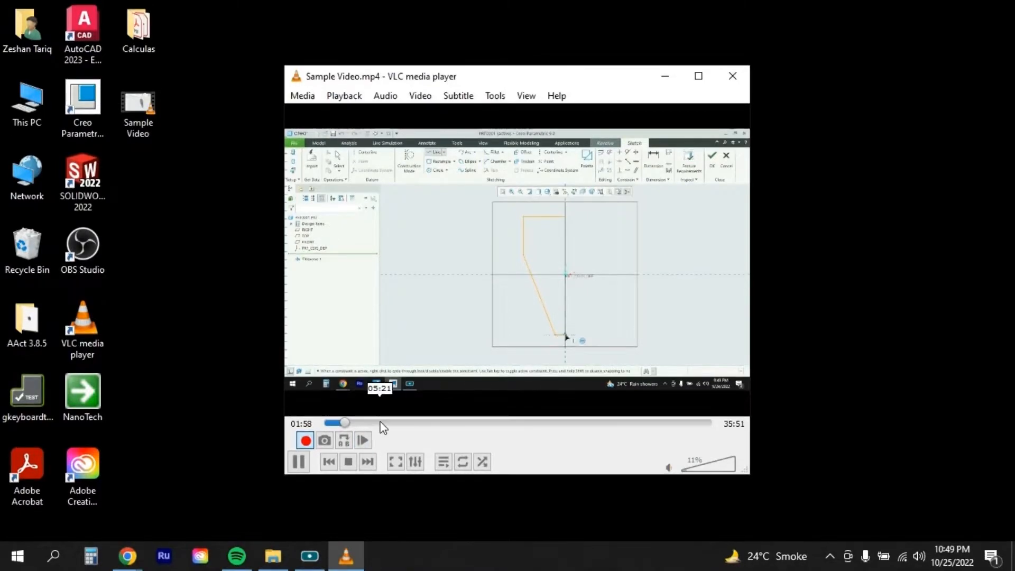
{"action": "mouse_move", "coordinate": [411, 450]}
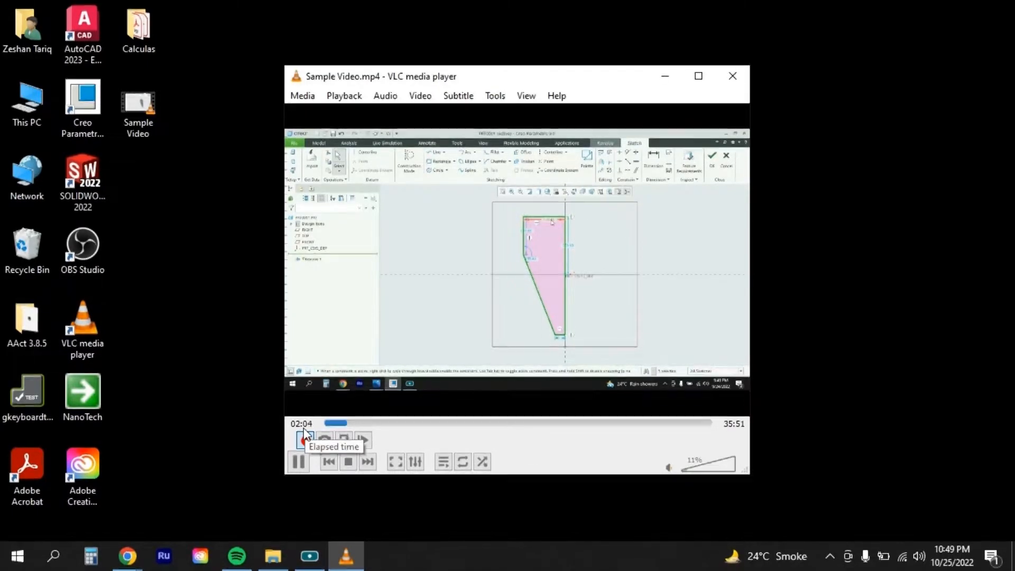
{"action": "mouse_move", "coordinate": [343, 440]}
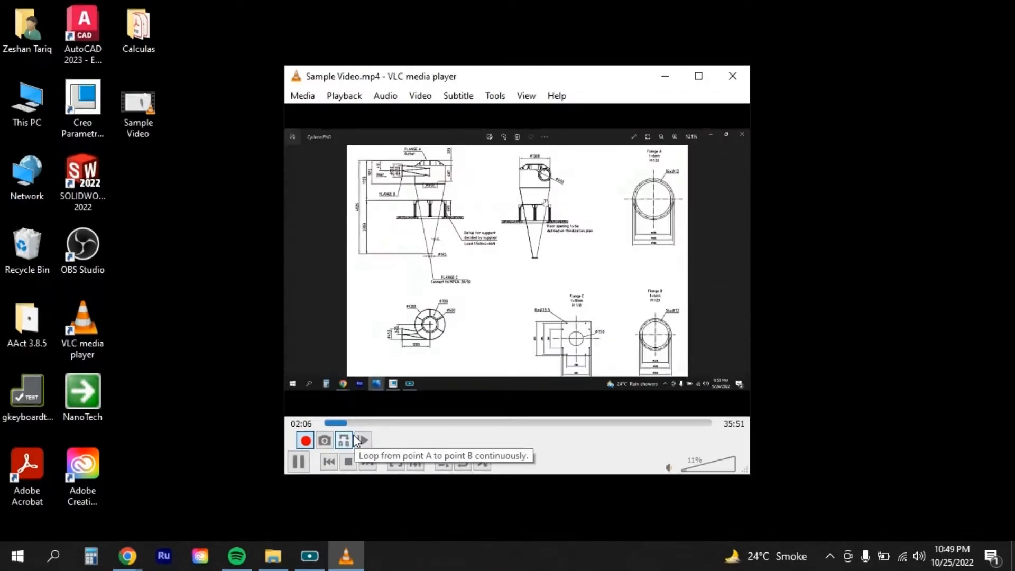
{"action": "mouse_move", "coordinate": [324, 440]}
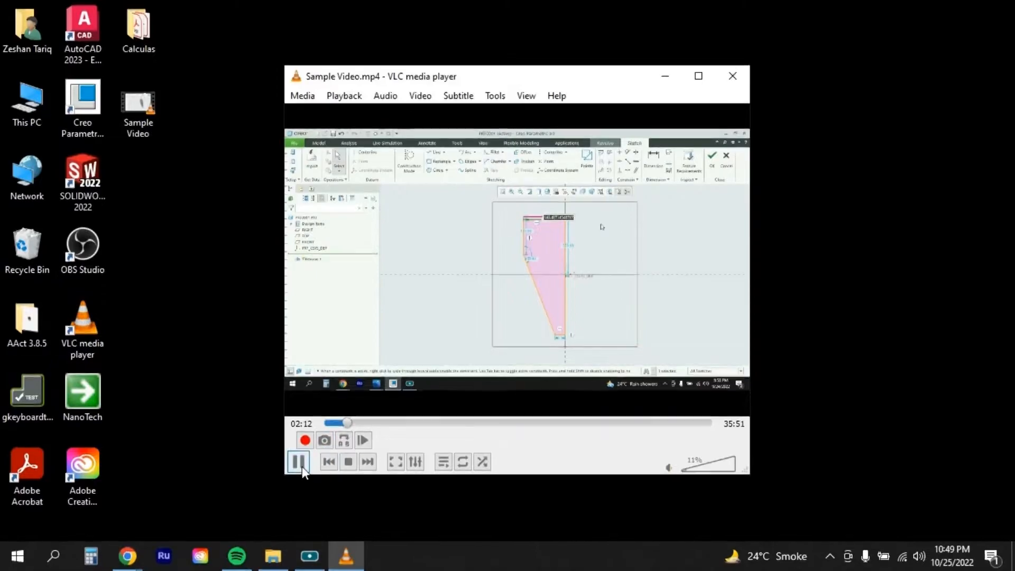
{"action": "mouse_move", "coordinate": [298, 462]}
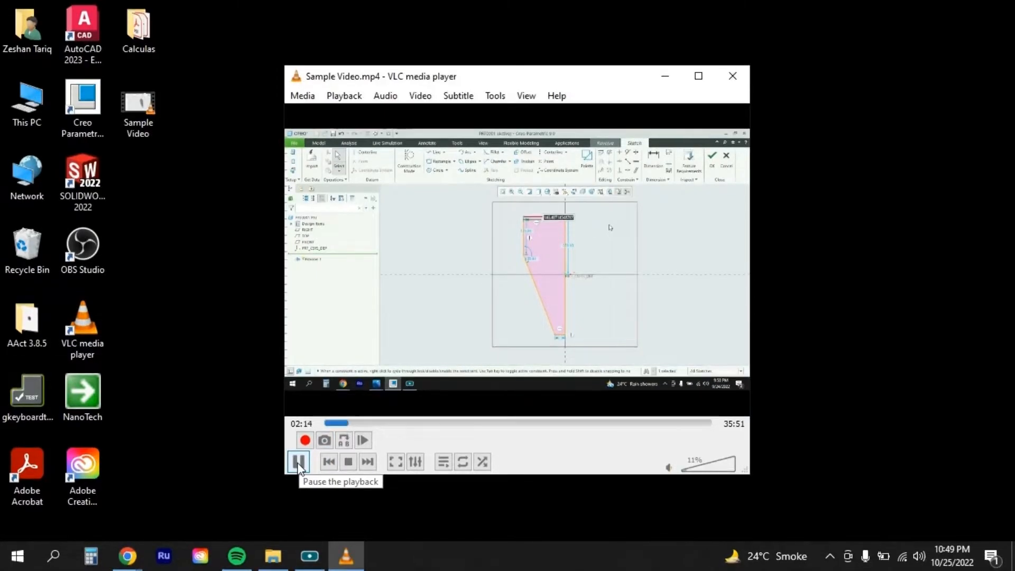
Pause the video at 02:15 and close VLC, ending the recording.
{"action": "left_click", "coordinate": [298, 462]}
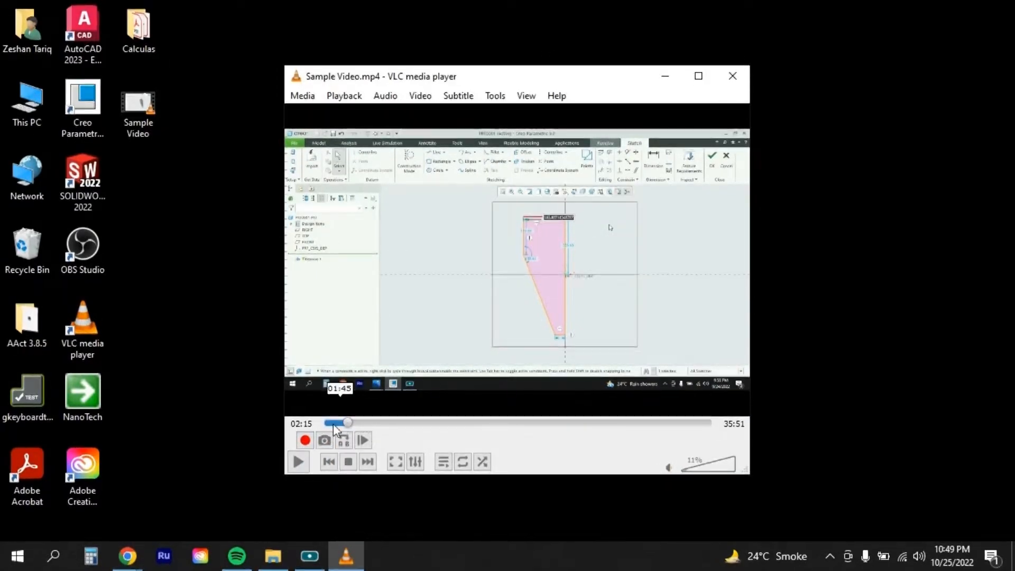
{"action": "mouse_move", "coordinate": [510, 434]}
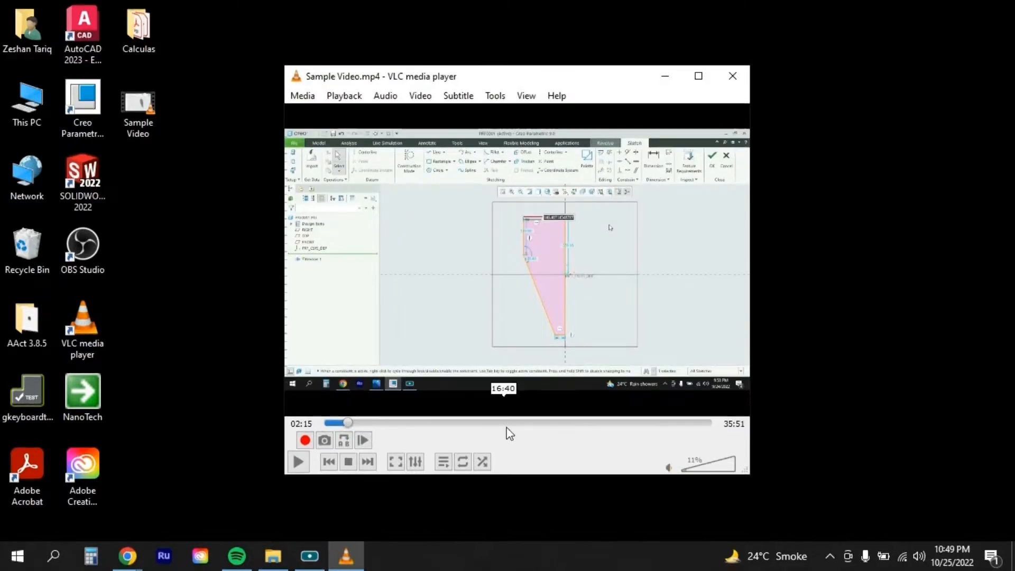
{"action": "mouse_move", "coordinate": [619, 386]}
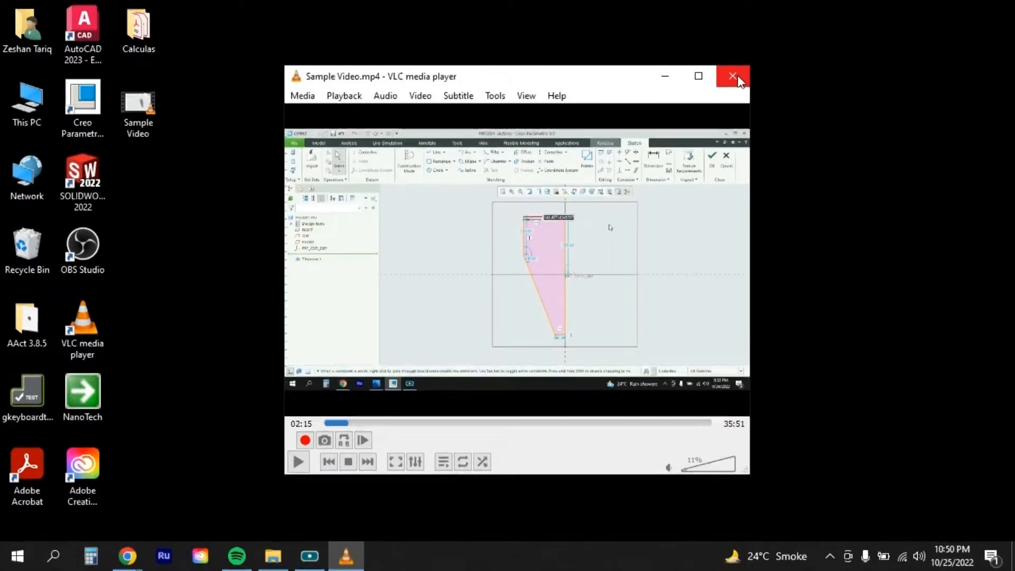
{"action": "mouse_move", "coordinate": [329, 423]}
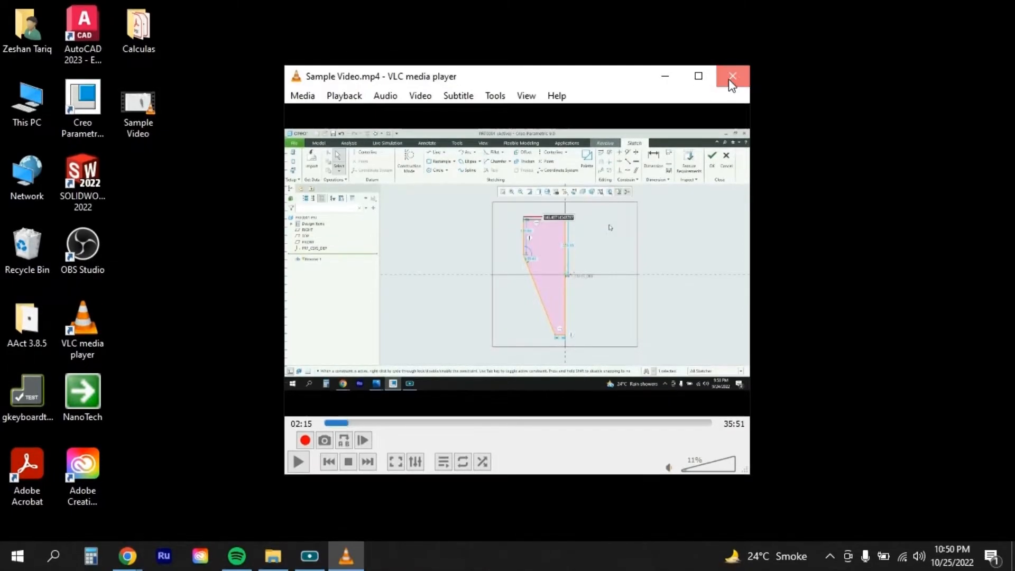
{"action": "left_click", "coordinate": [731, 76]}
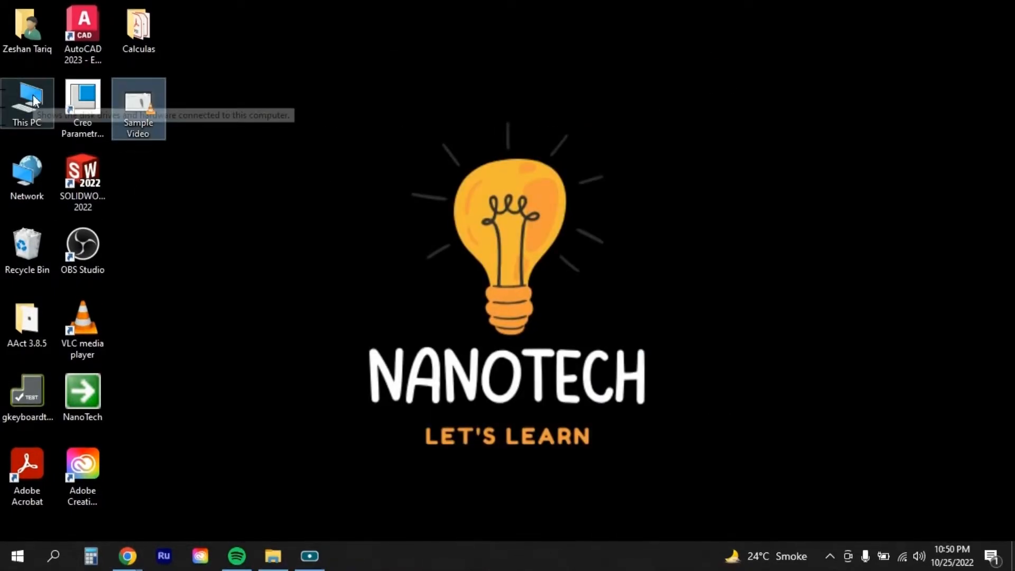
Browse from This PC to Videos and select the earlier vlc-record clip for deletion.
{"action": "double_click", "coordinate": [28, 98]}
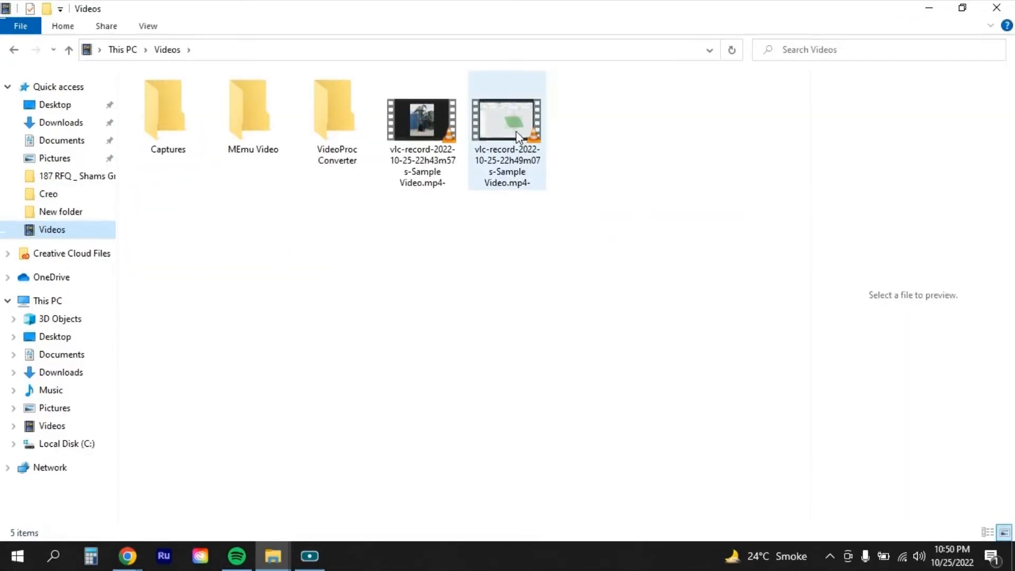
{"action": "left_click", "coordinate": [422, 120]}
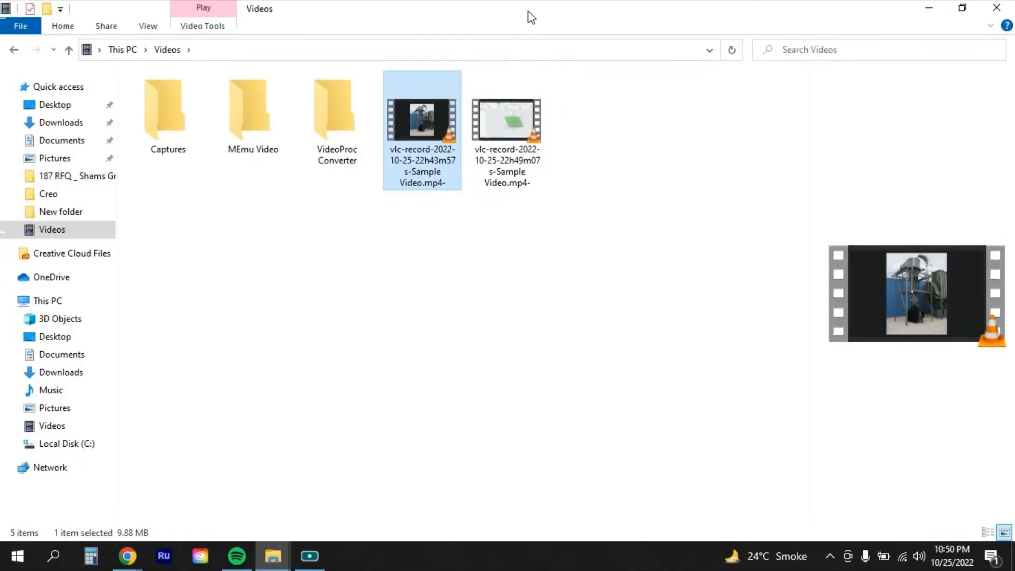
{"action": "mouse_move", "coordinate": [506, 161]}
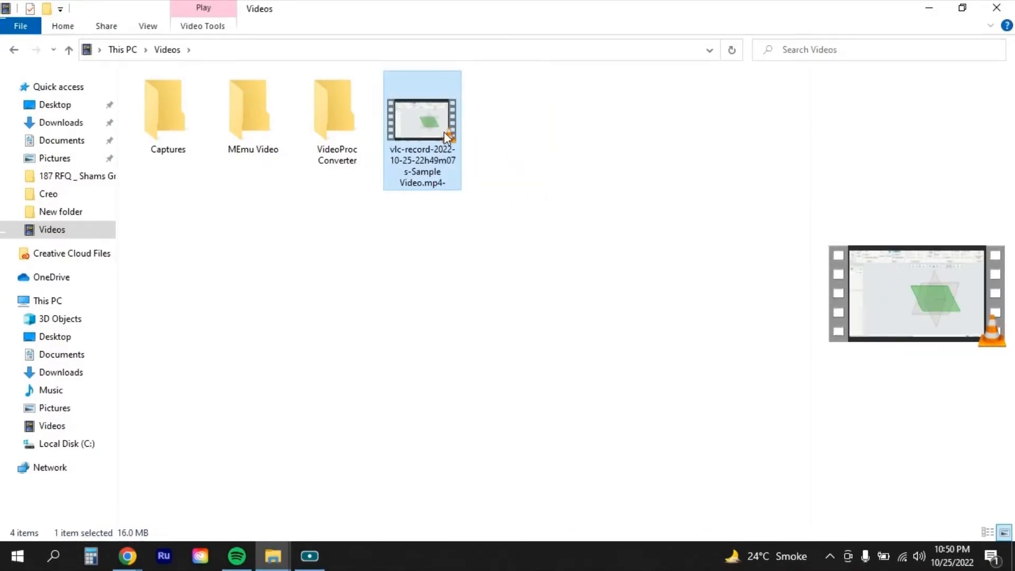
Play the remaining 22h49m07s vlc-record clip in VLC and minimize File Explorer.
{"action": "double_click", "coordinate": [422, 129]}
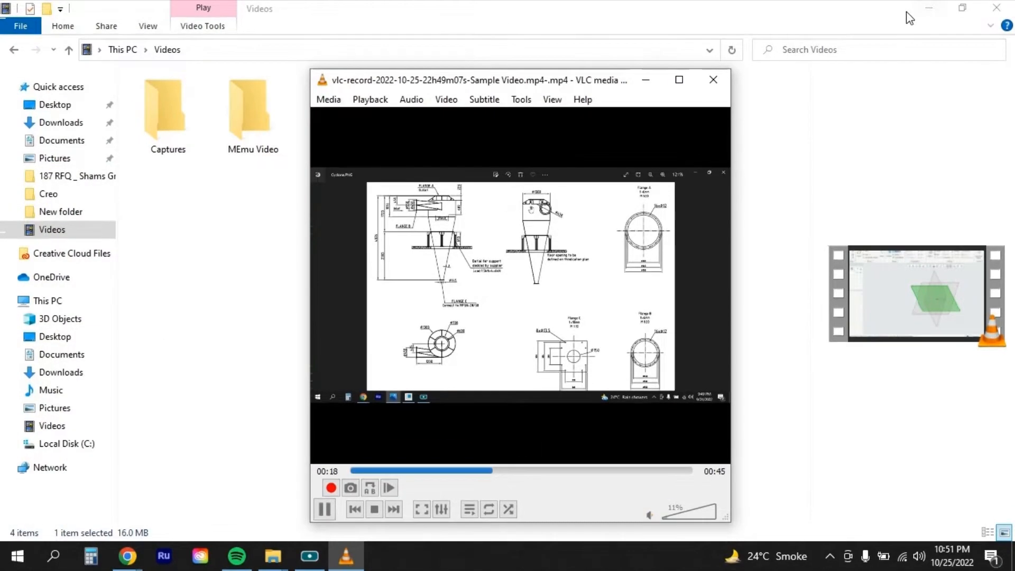
{"action": "left_click", "coordinate": [996, 7]}
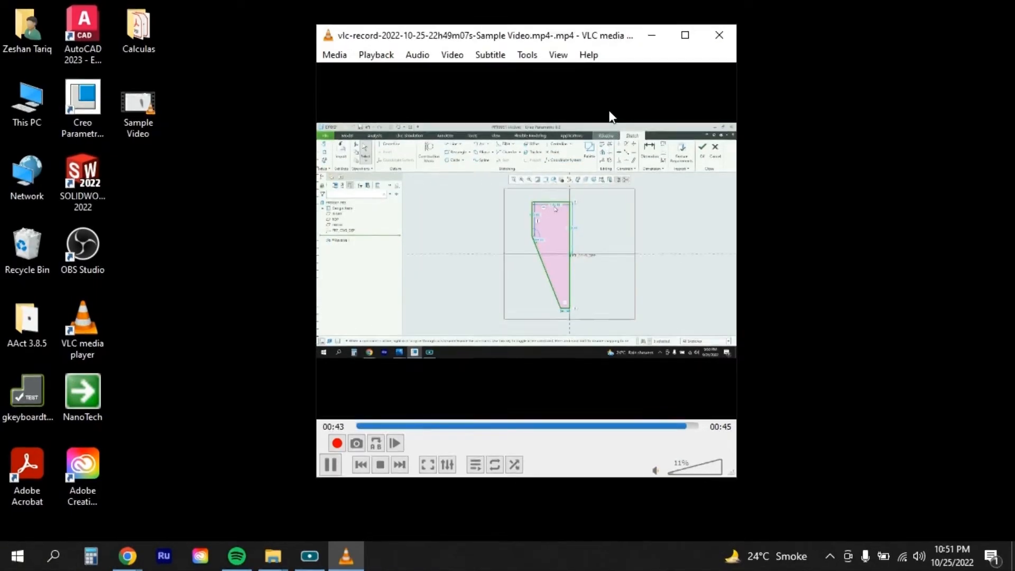
Let the 45-second clip finish and close the VLC window.
{"action": "left_click", "coordinate": [380, 464]}
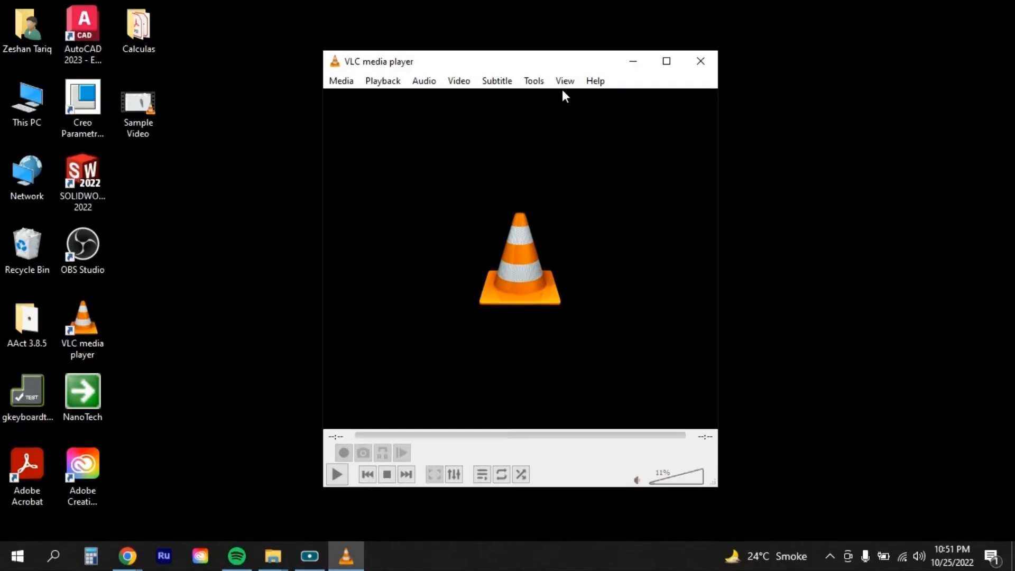
{"action": "mouse_move", "coordinate": [588, 65]}
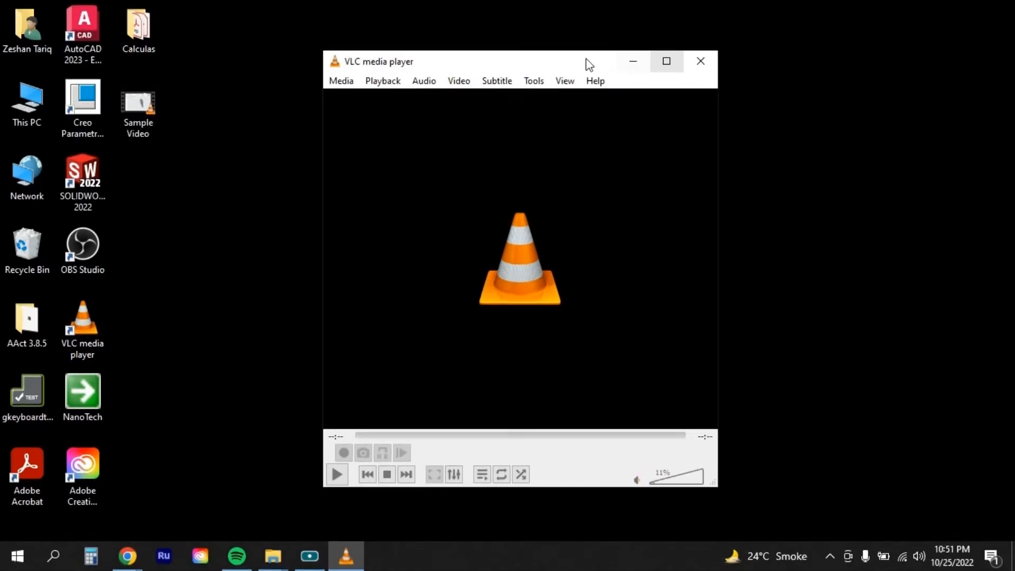
{"action": "left_click", "coordinate": [700, 61]}
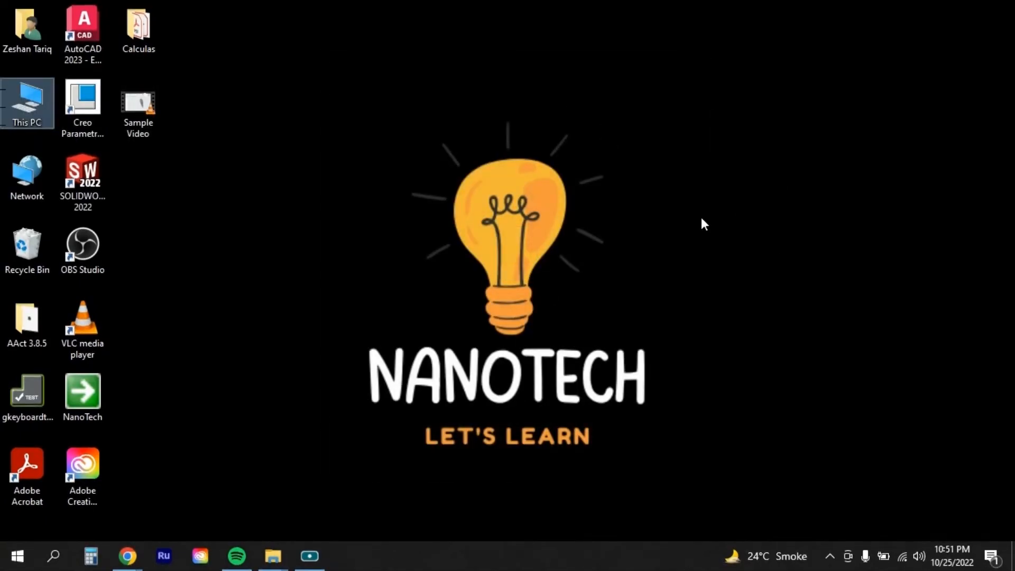
{"action": "mouse_move", "coordinate": [733, 265]}
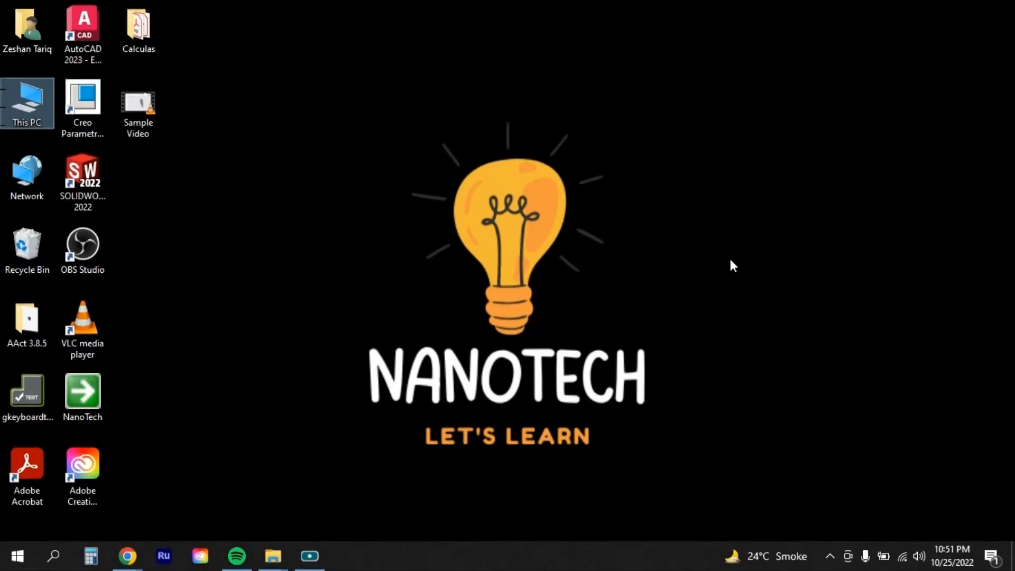
{"action": "mouse_move", "coordinate": [734, 253]}
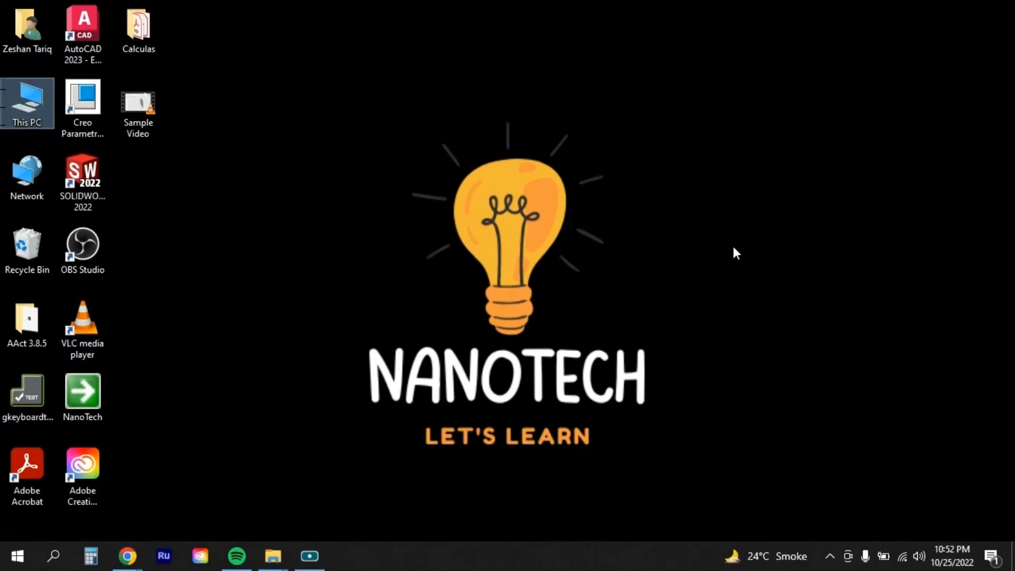
{"action": "mouse_move", "coordinate": [587, 518]}
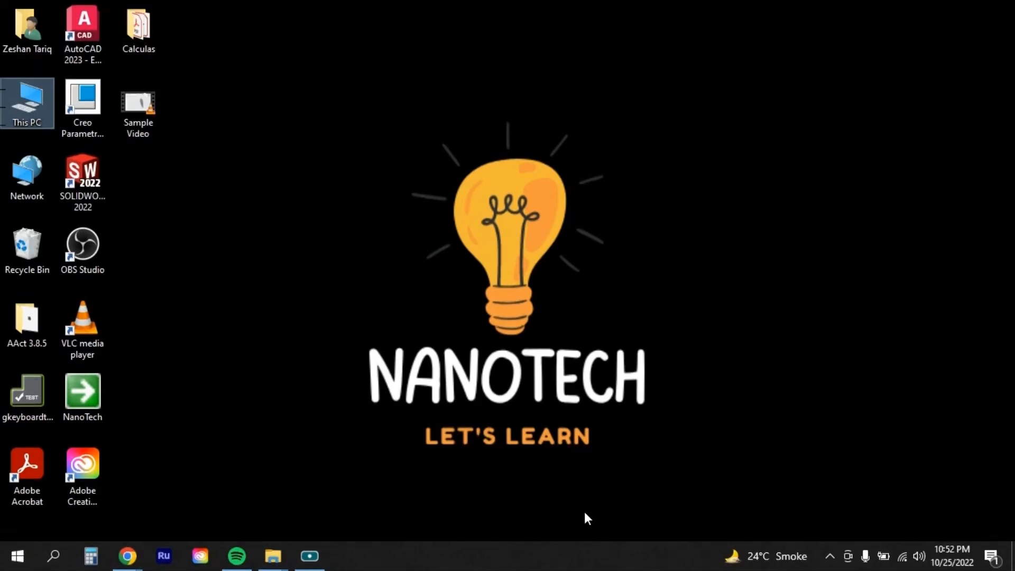